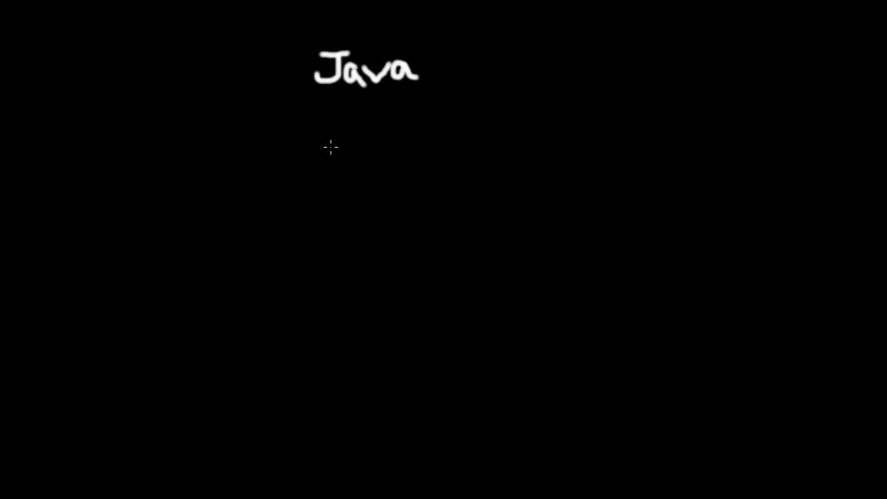
Draw a freehand loop enclosing the word Java at the top of the board.
left_click_drag(303, 100, 359, 119)
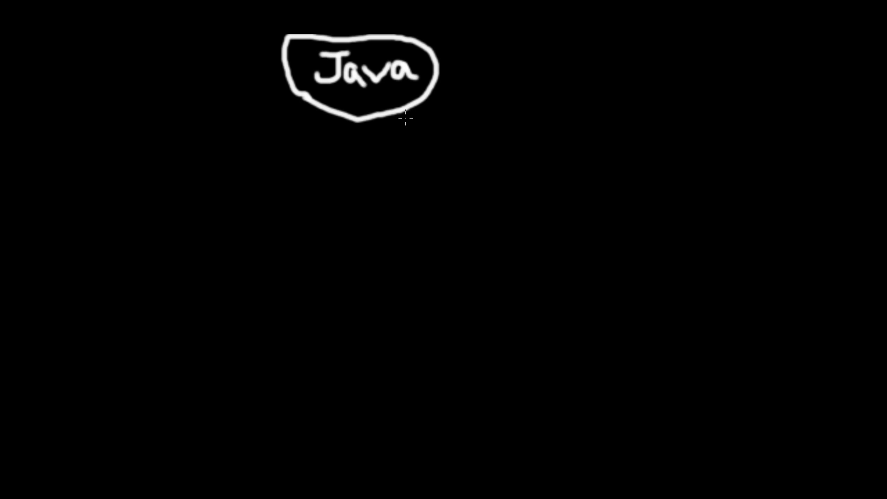
mouse_move(363, 102)
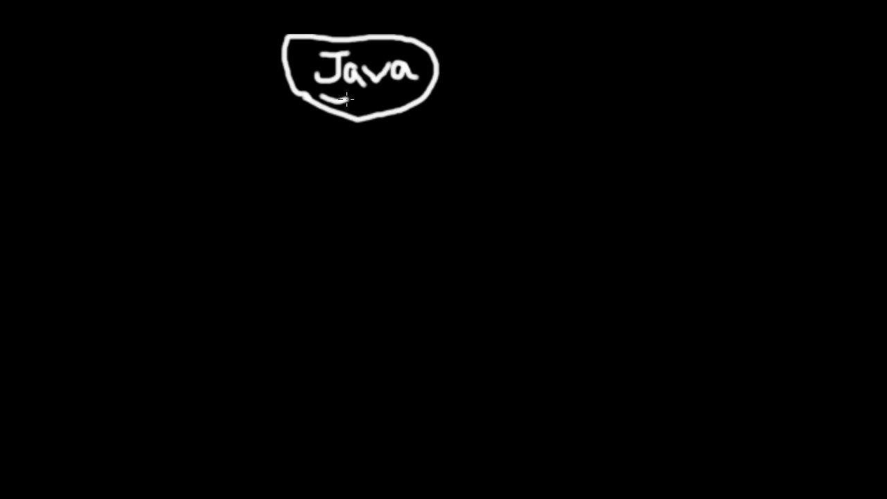
Add a wavy underline beneath the circled word Java.
left_click_drag(346, 99, 419, 92)
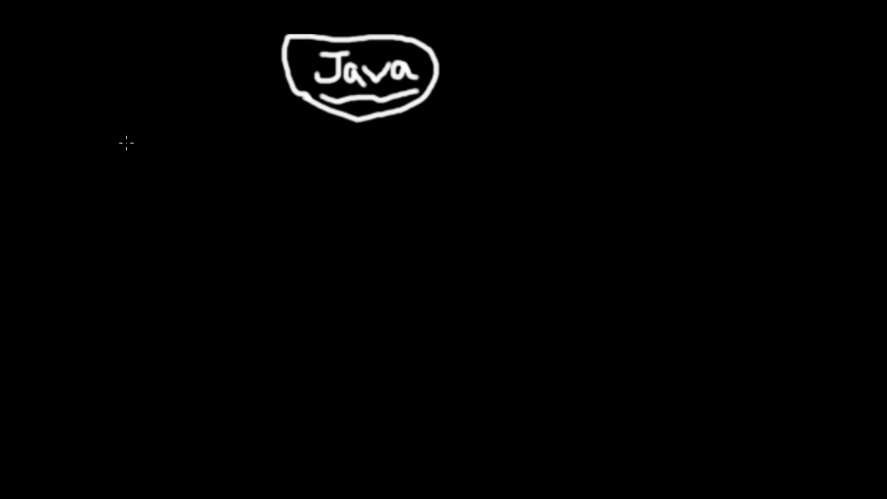
mouse_move(352, 128)
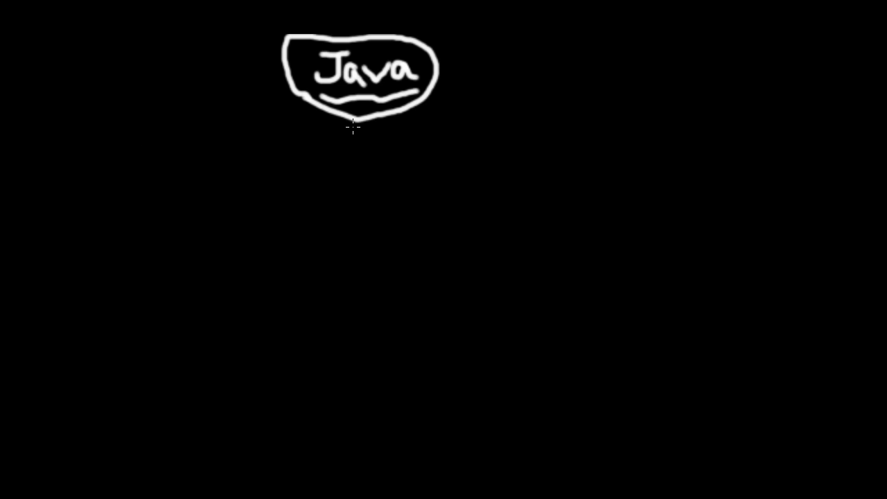
mouse_move(222, 162)
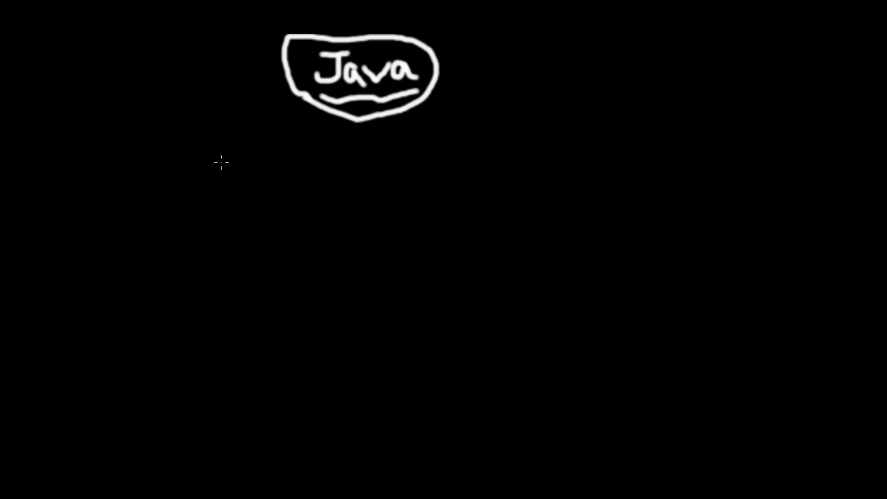
mouse_move(158, 166)
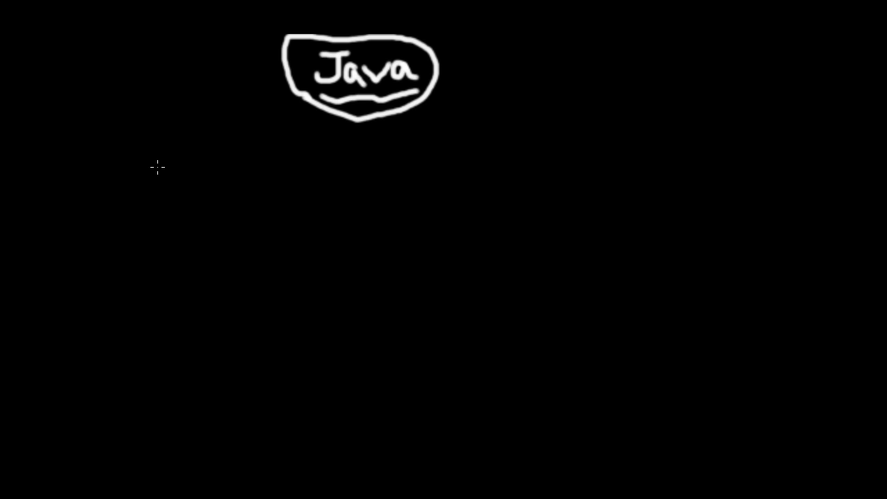
mouse_move(475, 64)
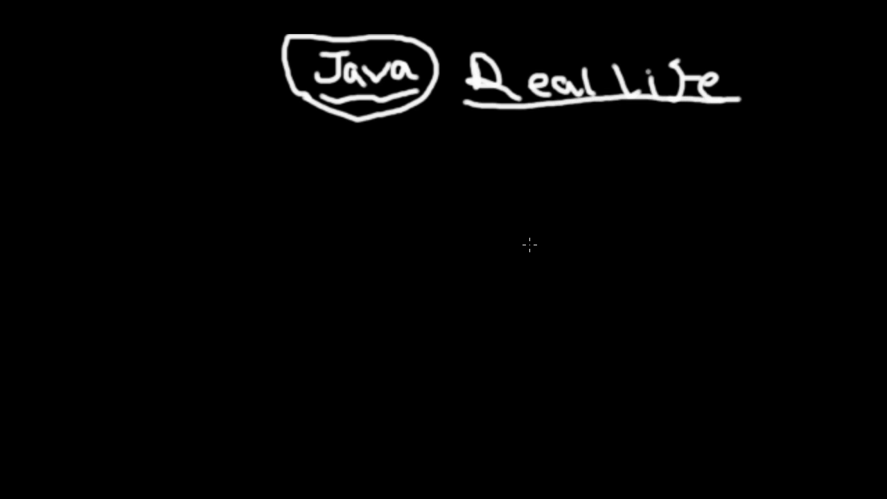
mouse_move(116, 64)
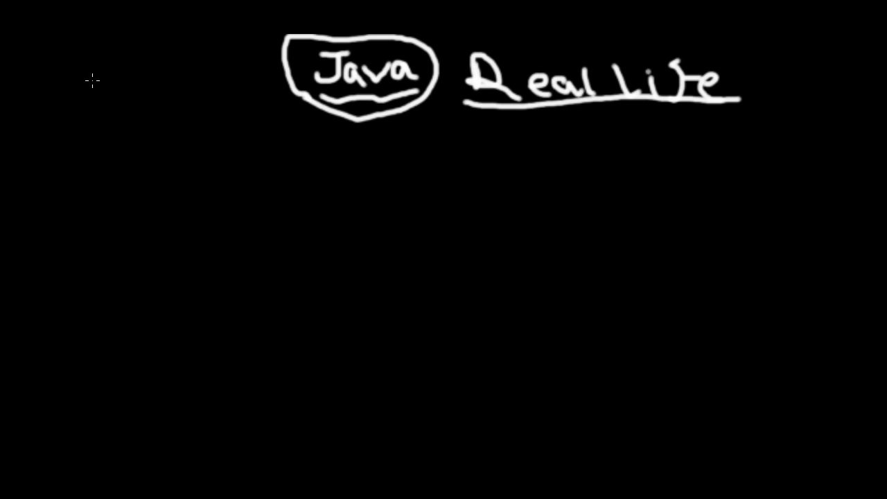
mouse_move(91, 69)
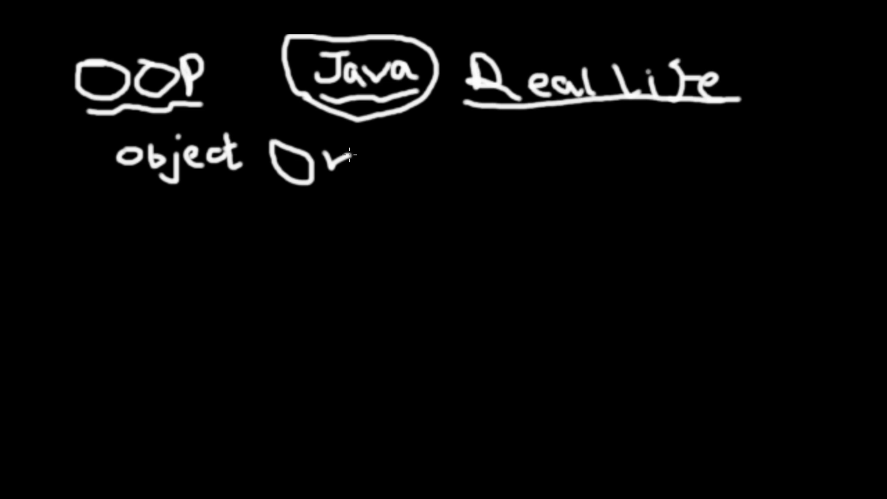
Finish handwriting 'Oriented' beside 'object' and underline the word 'object'.
left_click_drag(354, 152, 377, 166)
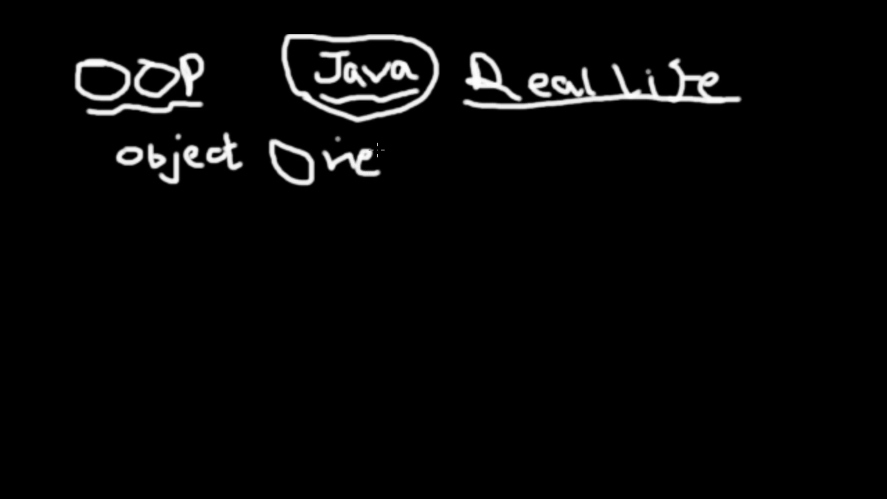
left_click_drag(374, 160, 419, 174)
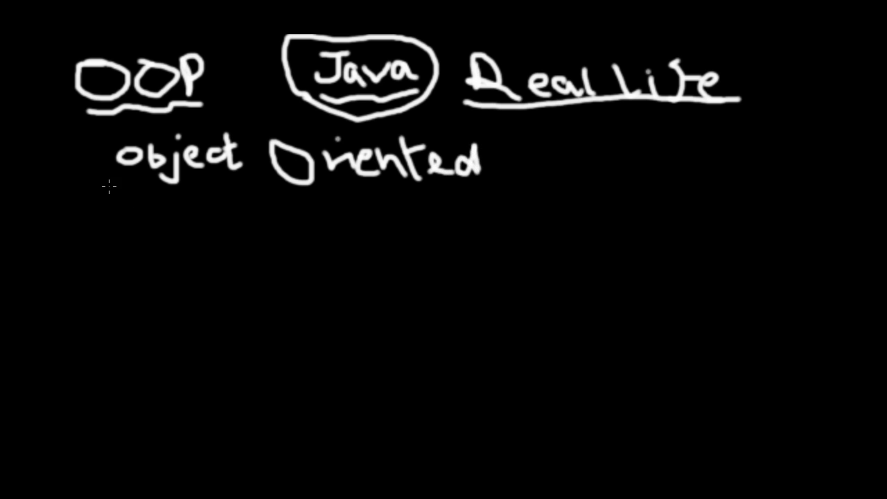
left_click_drag(108, 186, 256, 183)
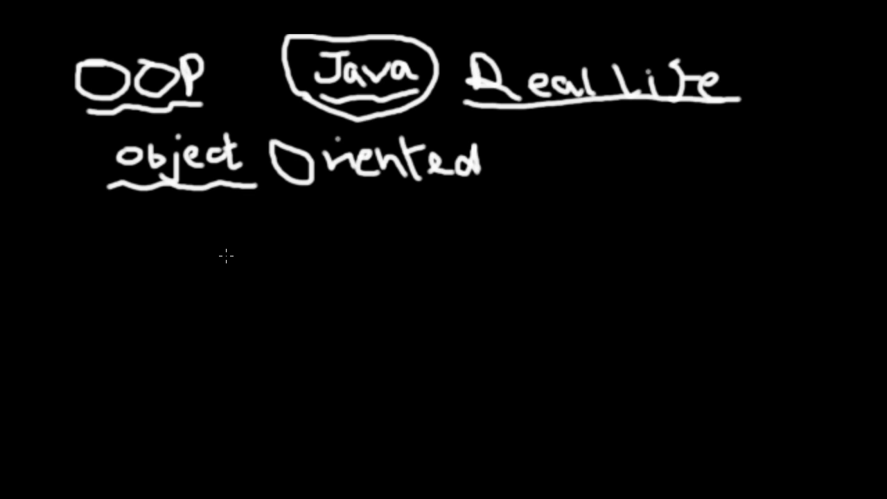
mouse_move(228, 249)
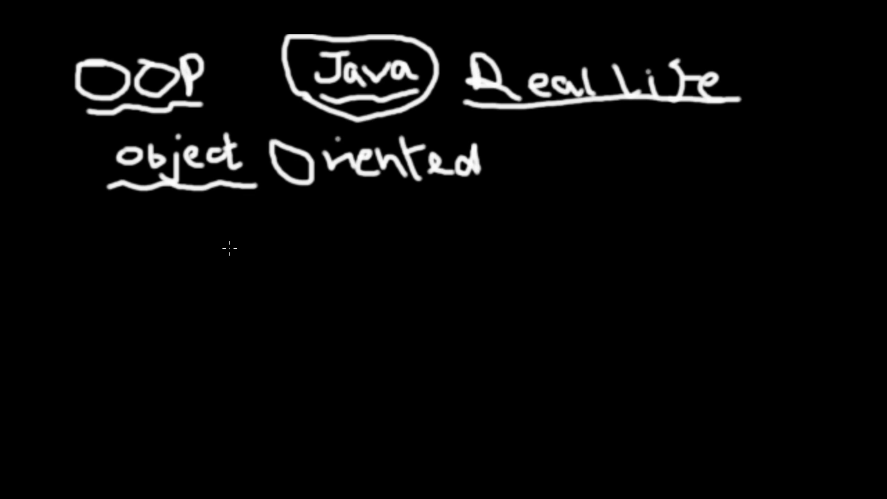
mouse_move(222, 233)
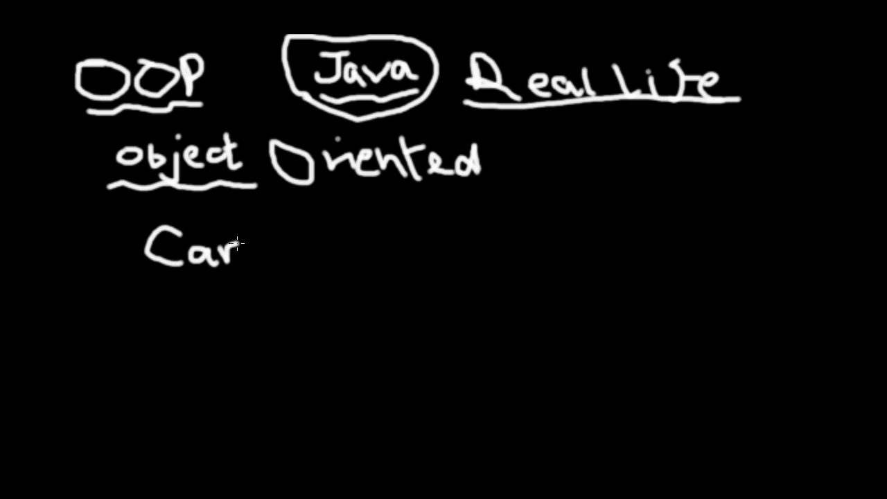
mouse_move(260, 277)
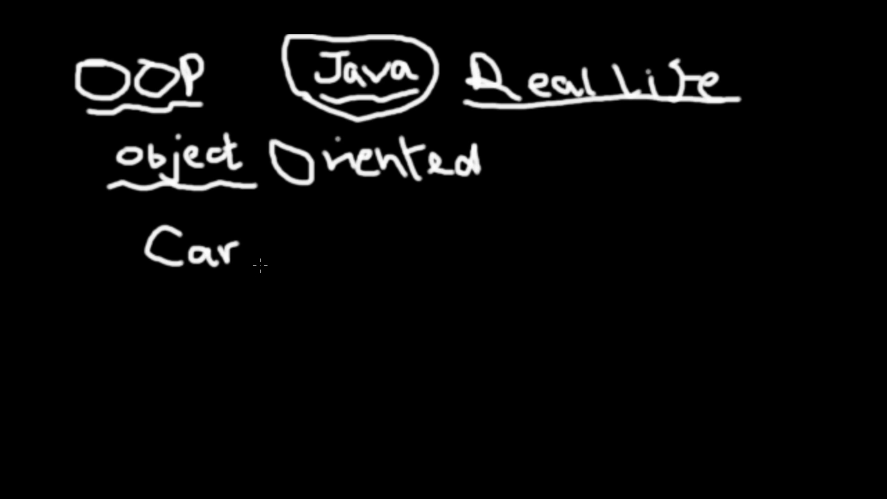
Underline 'Car' with a wavy line and draw an arrow pointing rightward from it.
left_click_drag(260, 261, 319, 262)
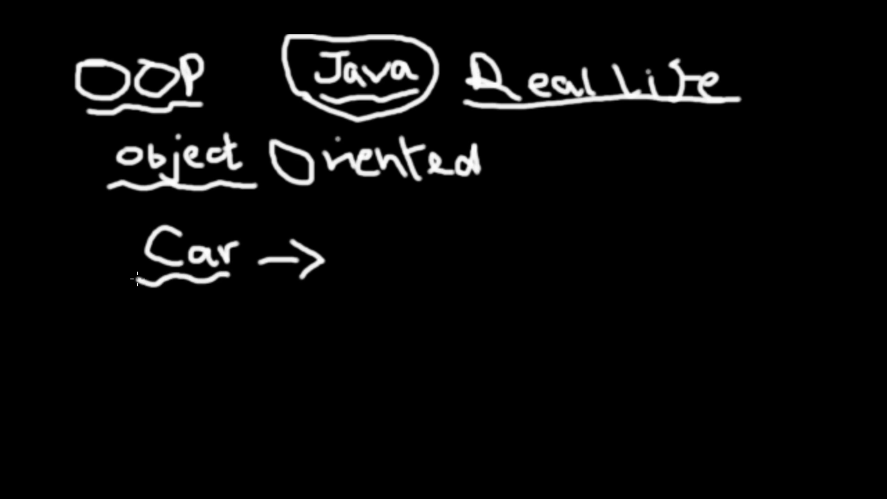
mouse_move(359, 247)
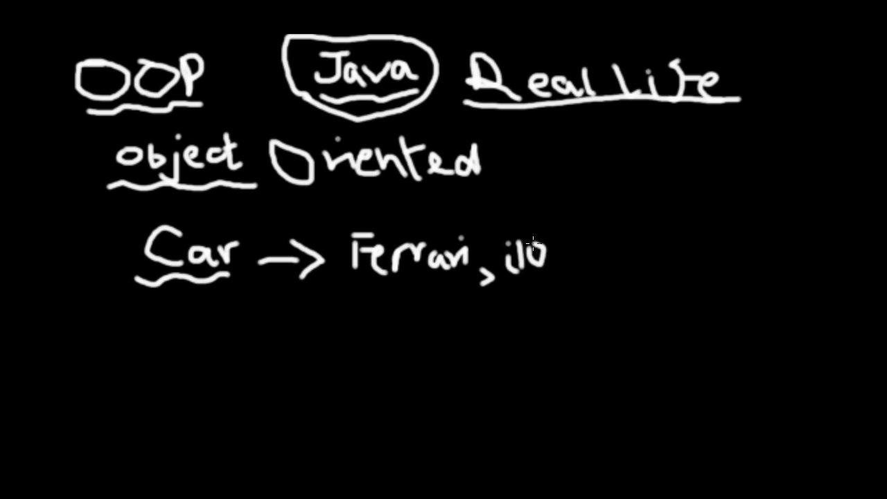
mouse_move(563, 319)
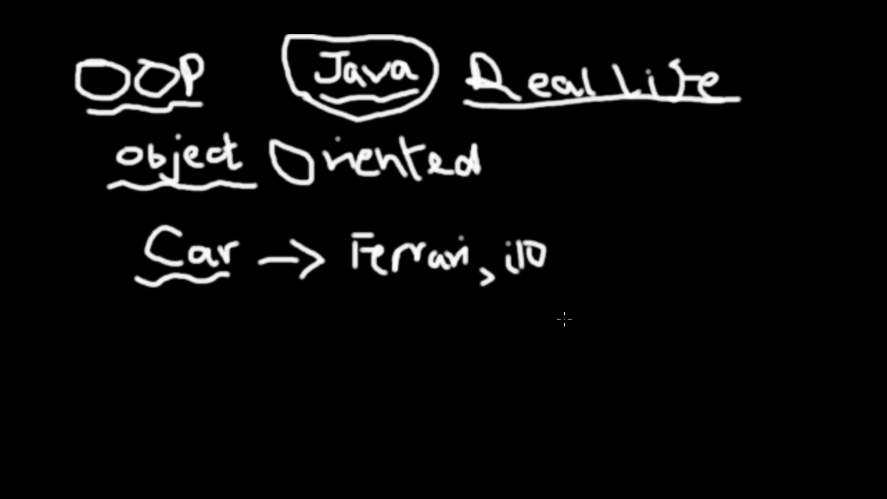
mouse_move(188, 421)
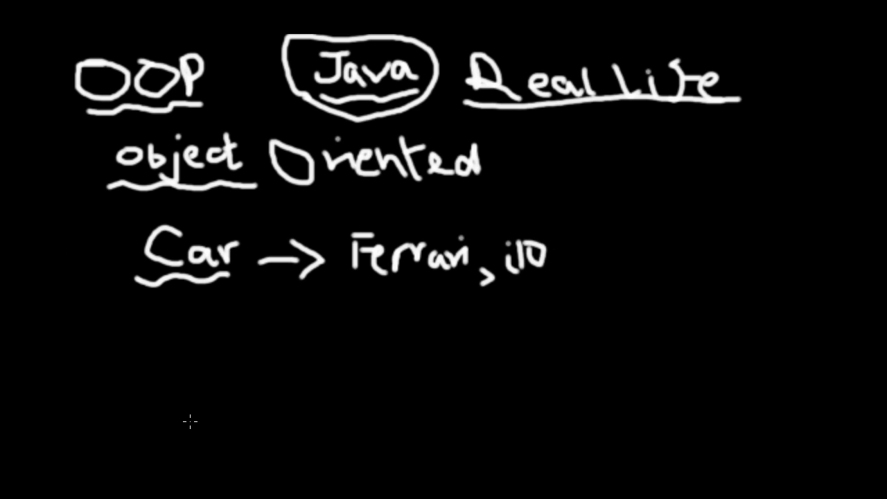
mouse_move(352, 214)
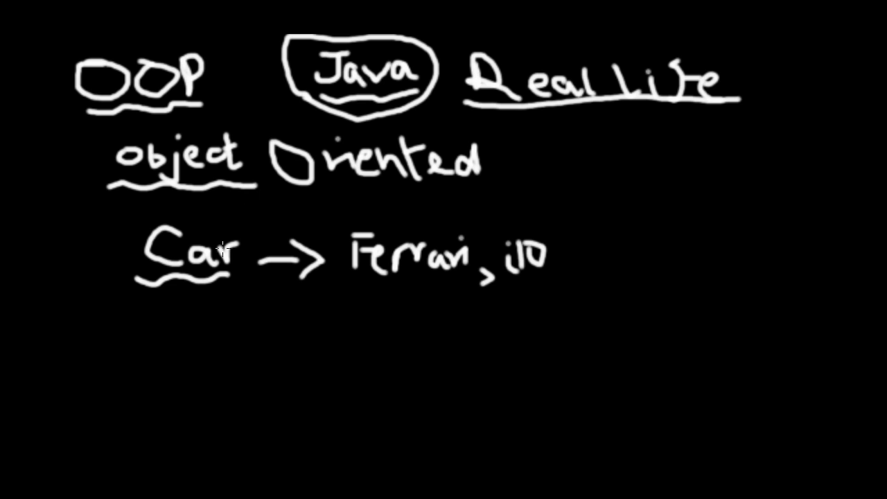
Draw a downward arrow from Car and handwrite 'Objects' below Ferrari, i10.
left_click_drag(178, 284, 187, 357)
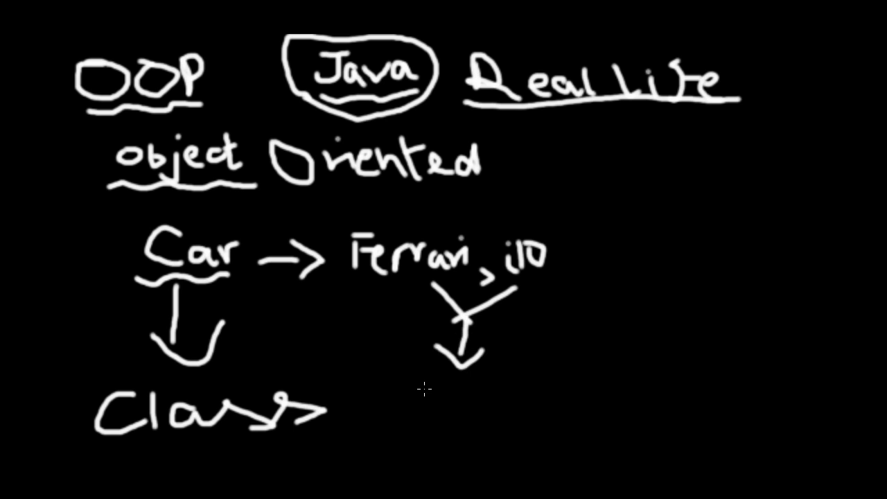
type("Ob")
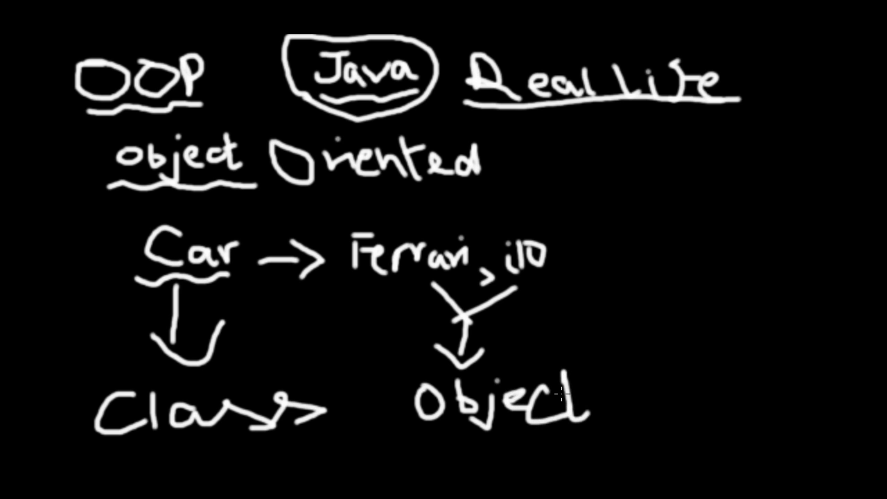
type("s")
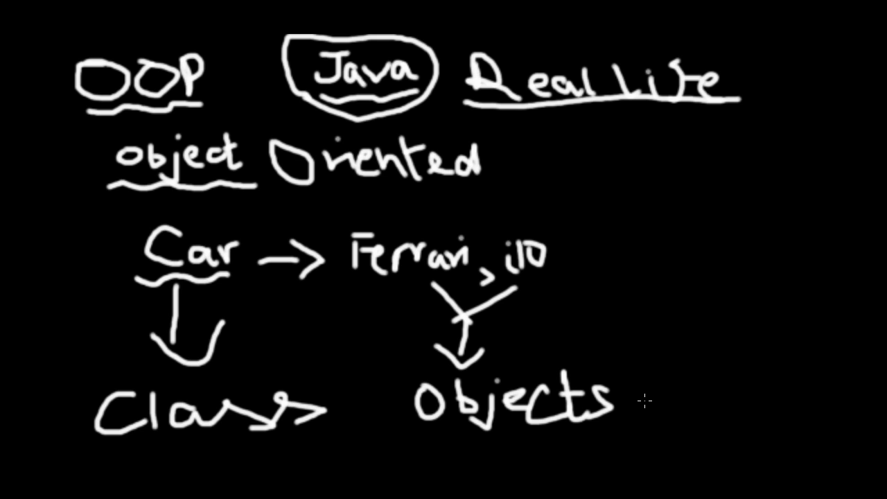
mouse_move(294, 287)
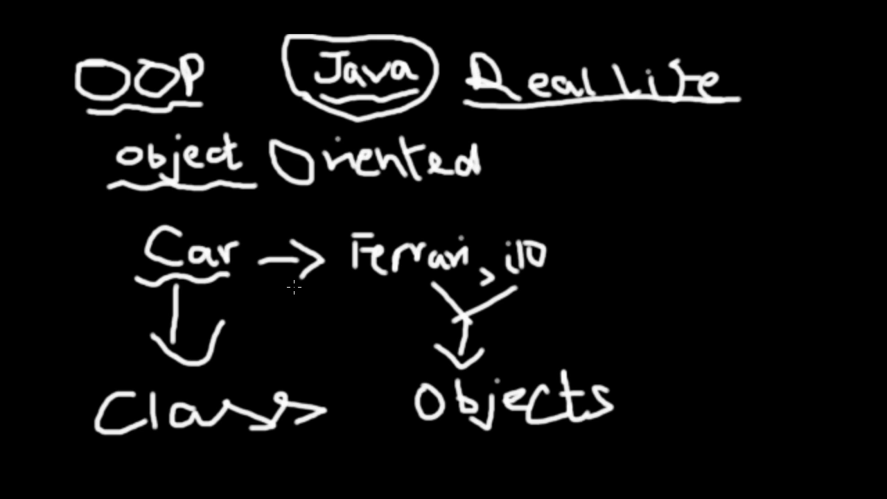
mouse_move(266, 316)
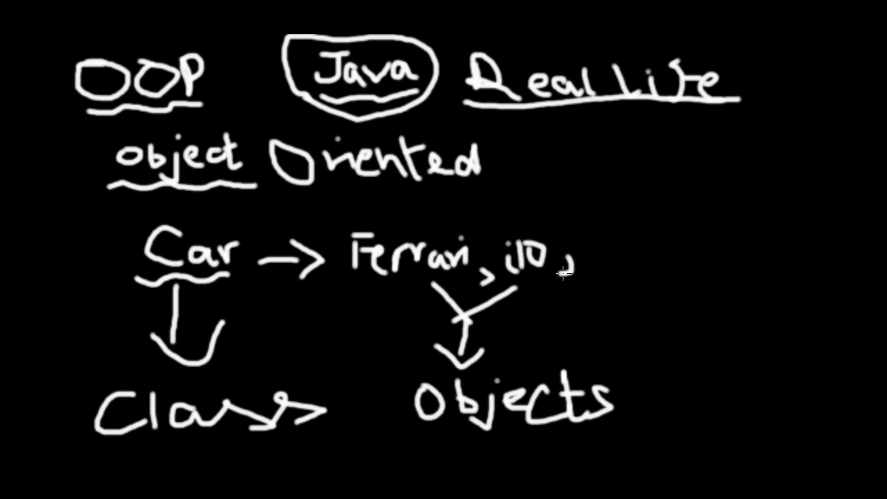
Write 'Nano', link Ferrari, i10 and Nano back to Car with a curve, and circle Car.
type("Nan")
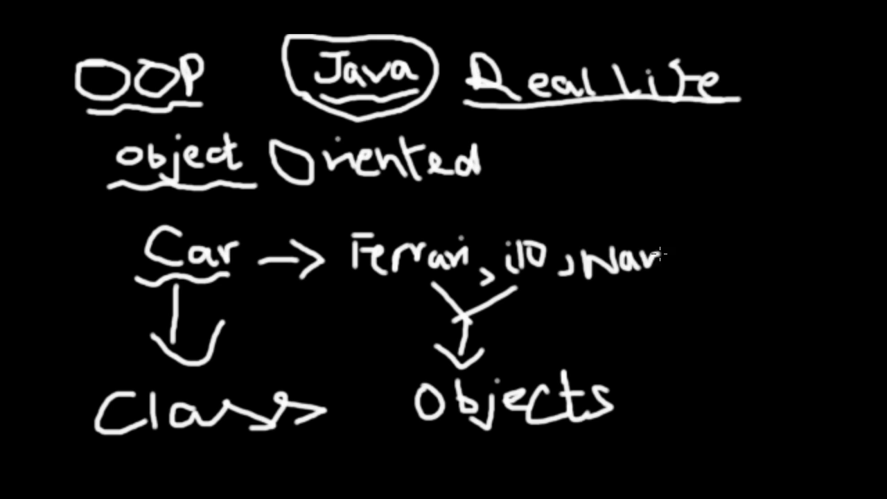
type("Nano")
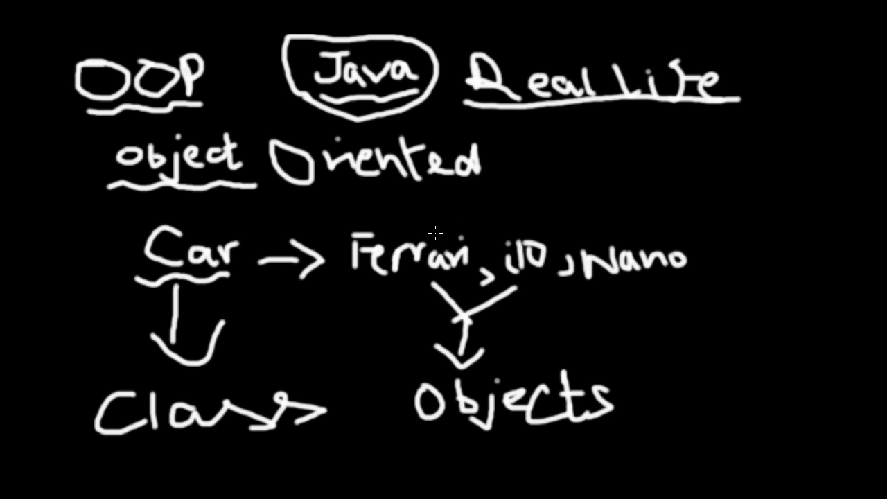
left_click_drag(288, 211, 621, 239)
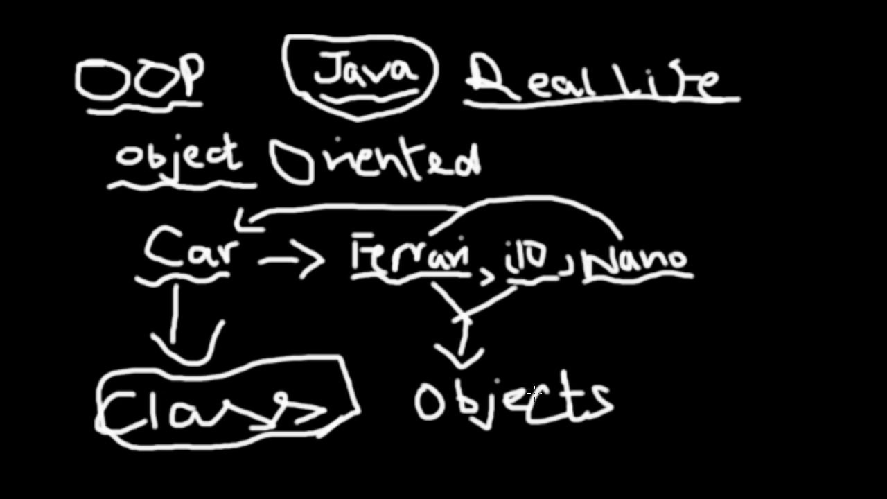
mouse_move(280, 298)
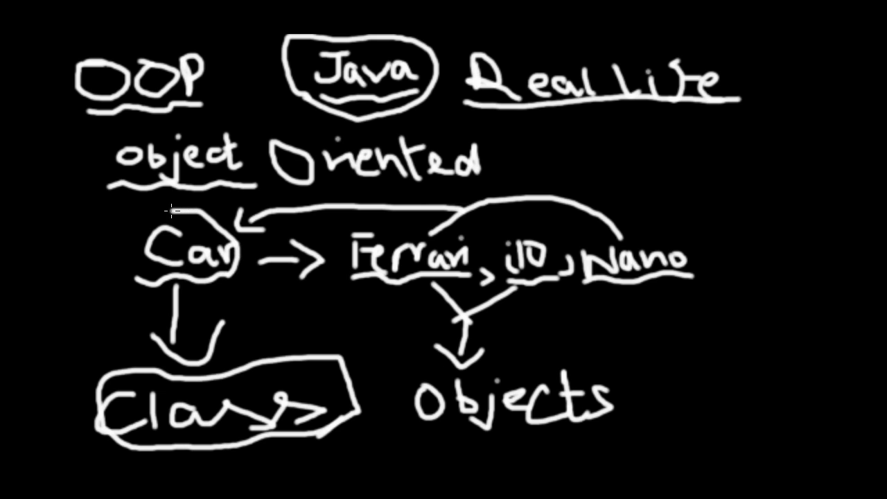
left_click_drag(167, 208, 146, 291)
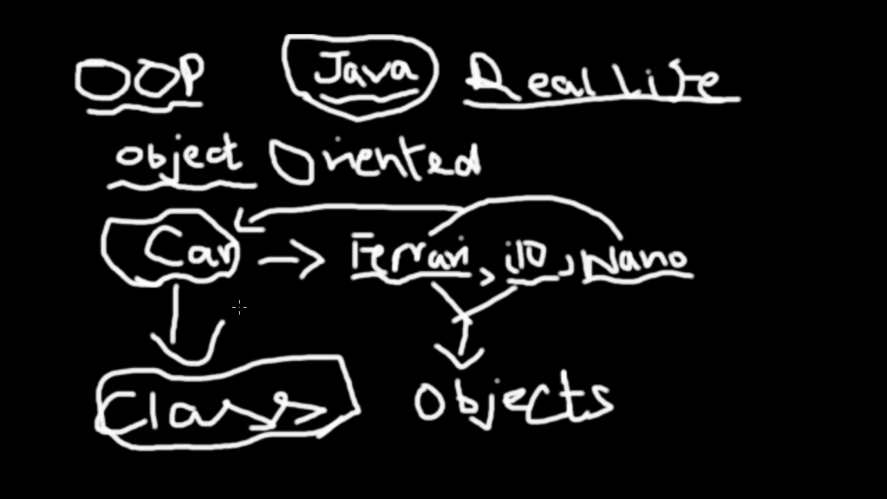
mouse_move(422, 280)
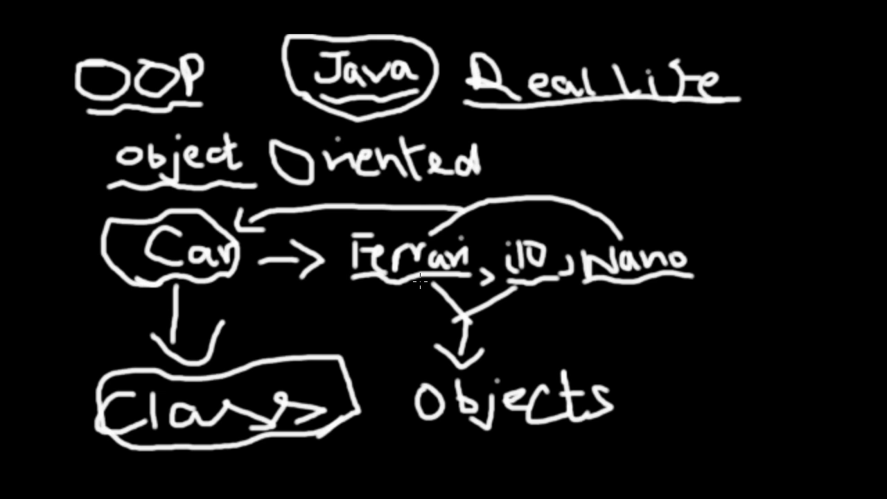
mouse_move(534, 183)
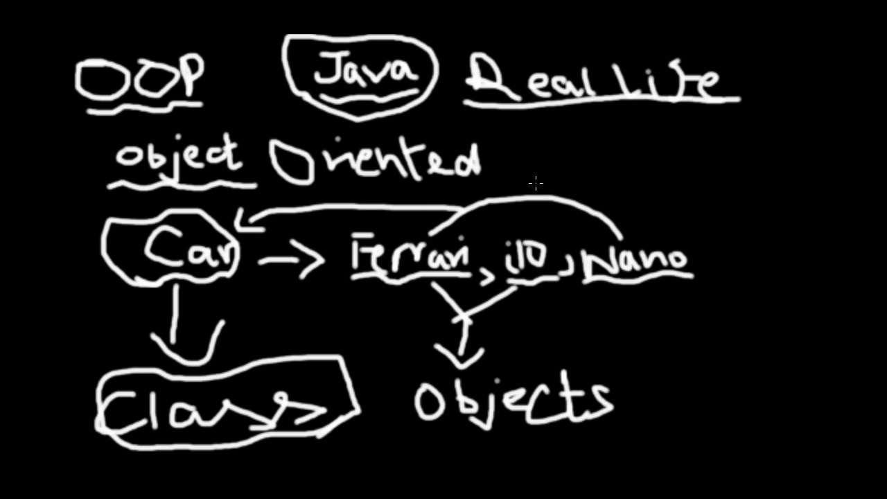
mouse_move(183, 280)
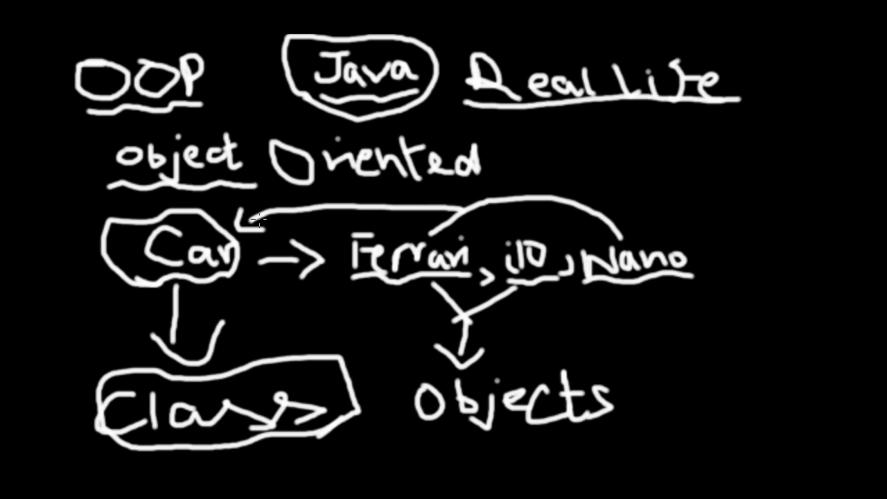
mouse_move(352, 289)
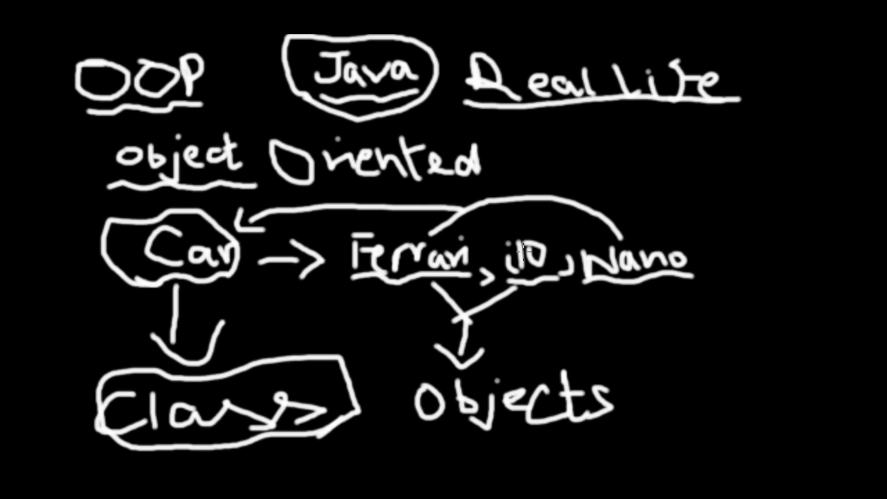
mouse_move(639, 298)
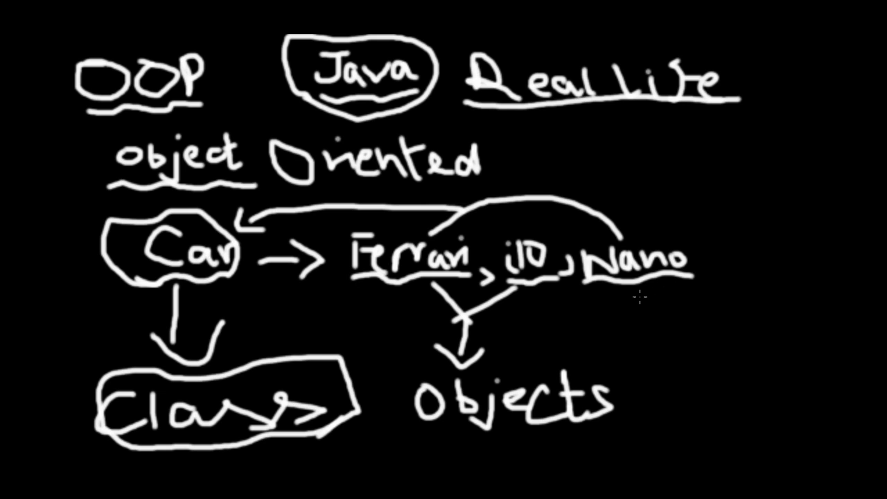
mouse_move(632, 305)
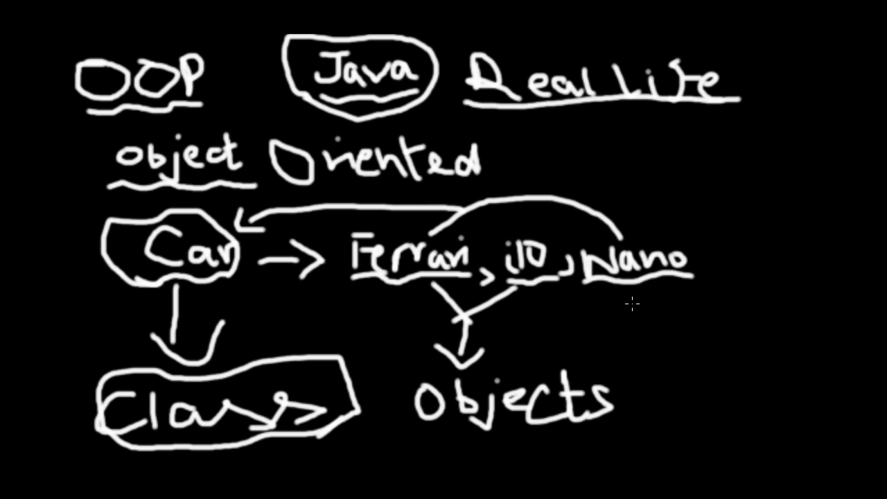
mouse_move(247, 252)
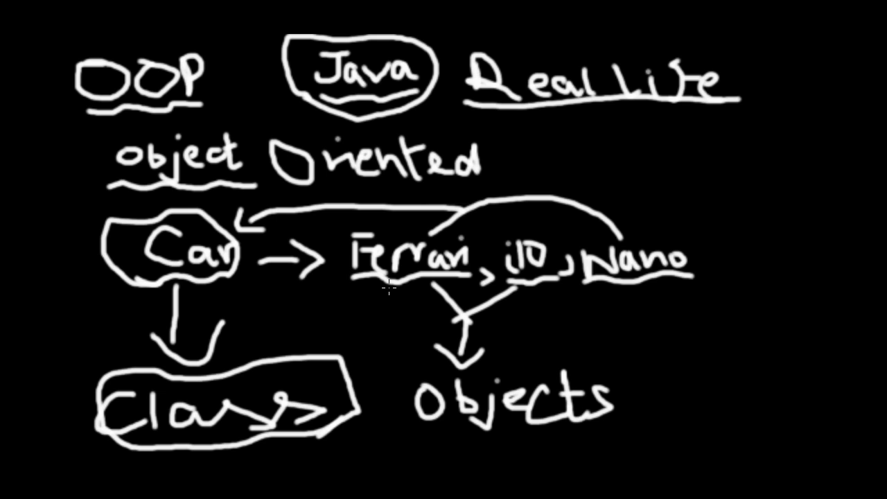
mouse_move(663, 289)
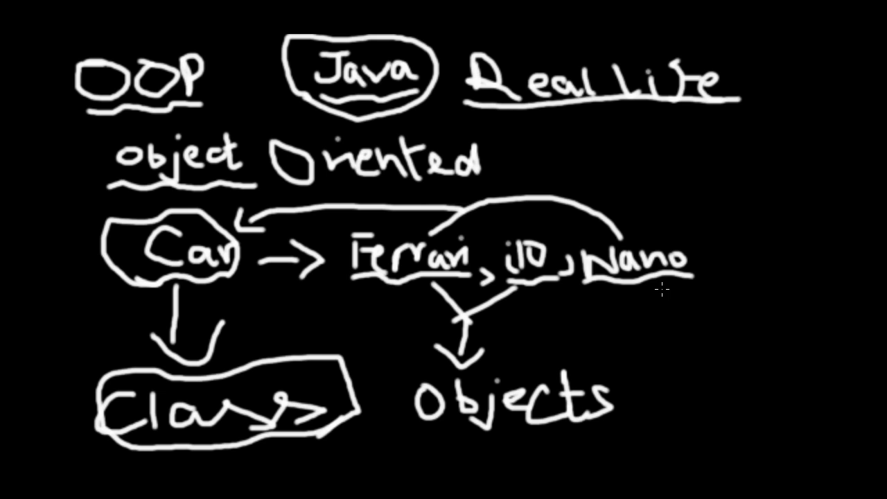
mouse_move(693, 292)
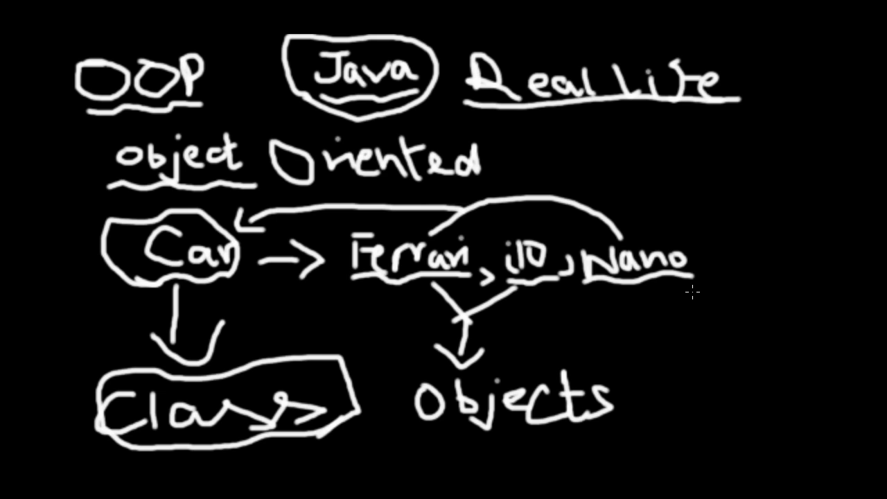
Handwrite Gears, Steering and Wheels in a column below Nano.
left_click(677, 318)
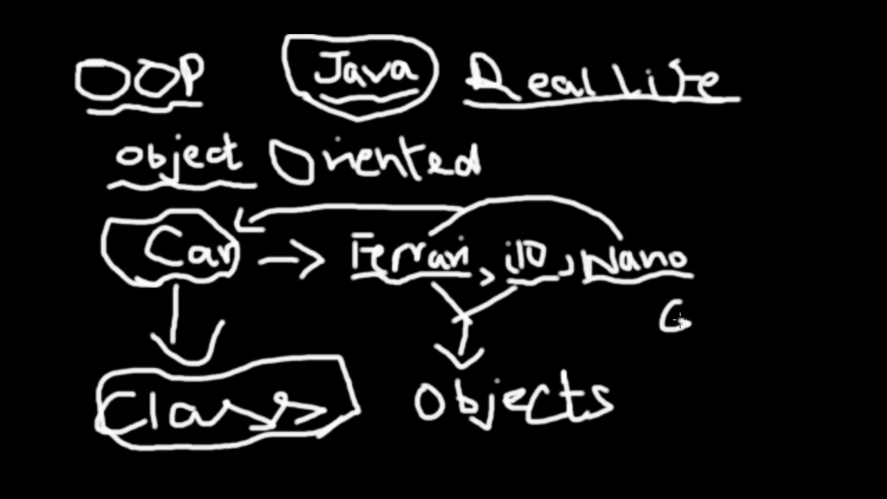
type("Ger")
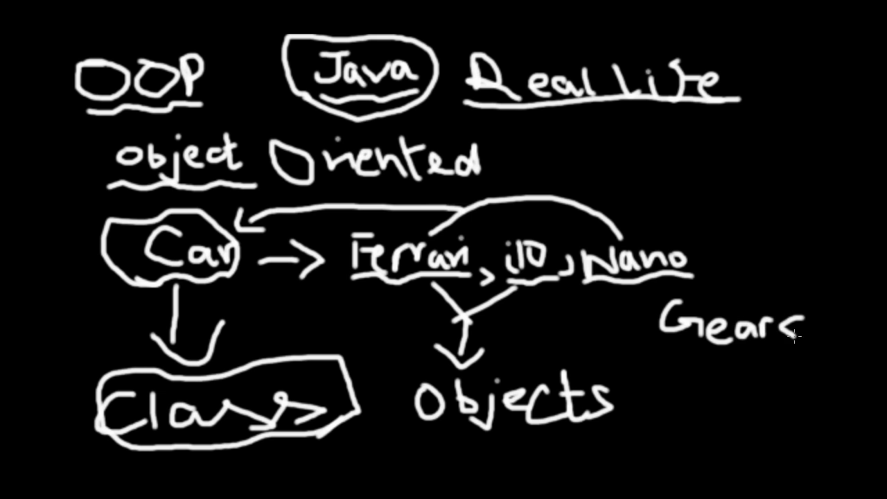
type("Steering")
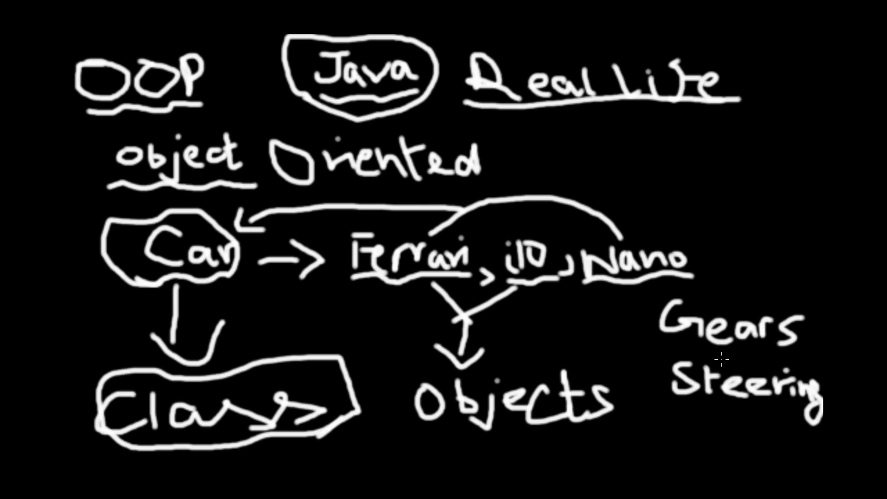
type("w")
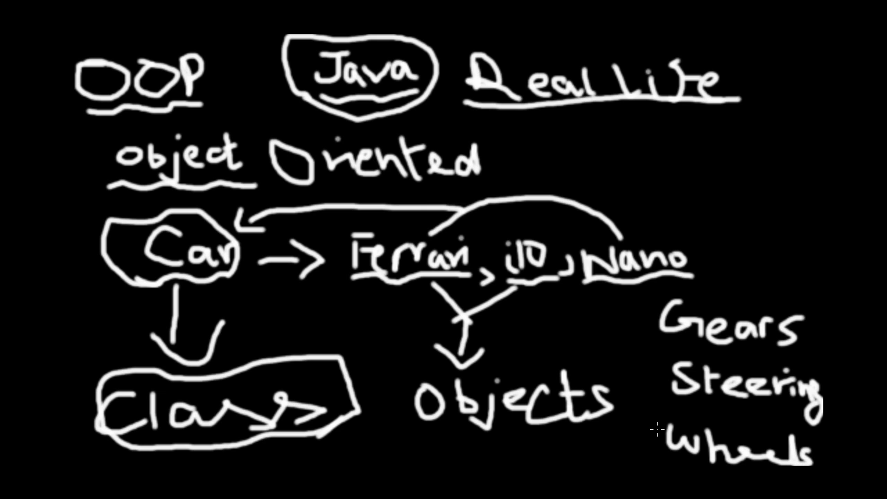
mouse_move(187, 383)
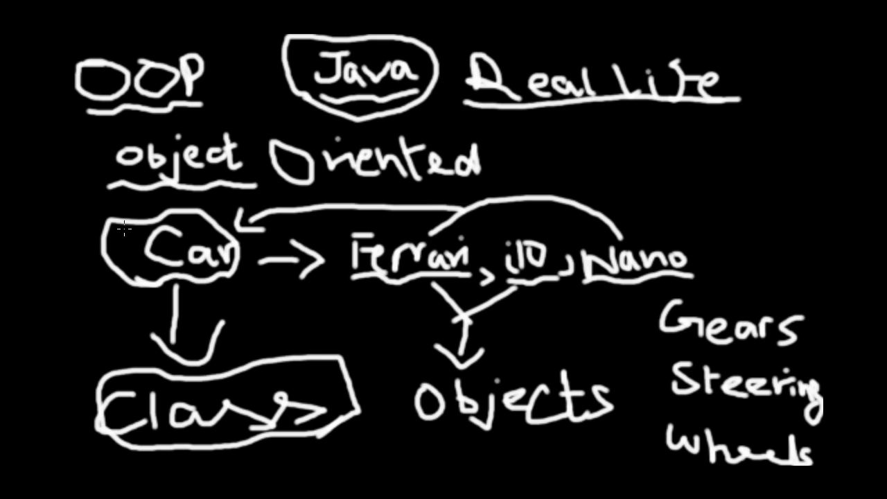
mouse_move(419, 302)
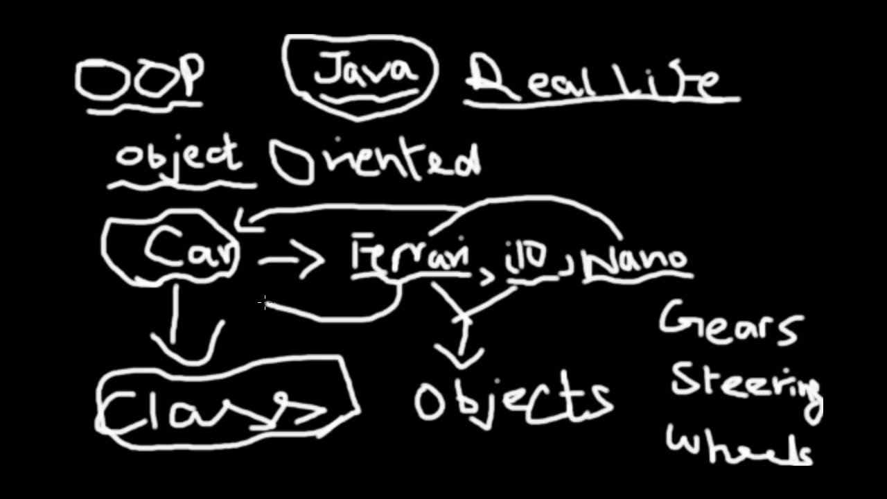
Add an arrowhead pointing at Car to the lower curve from Ferrari.
left_click_drag(374, 298, 261, 304)
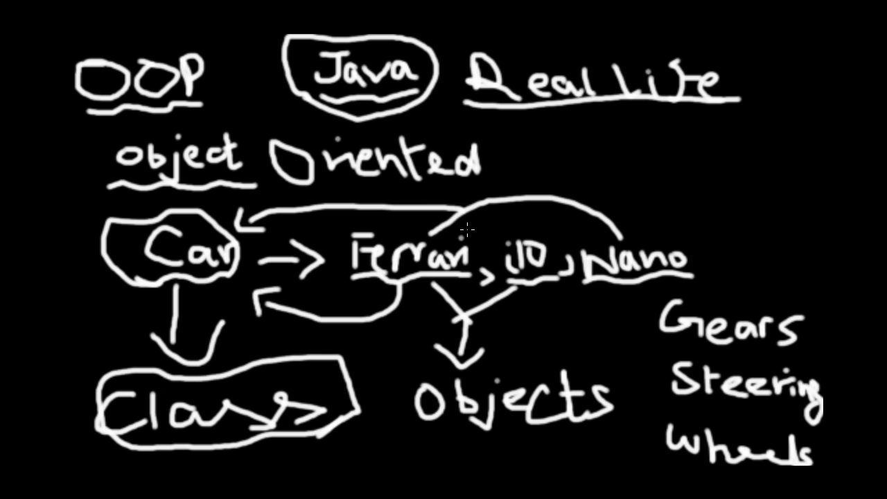
scroll("down", 3)
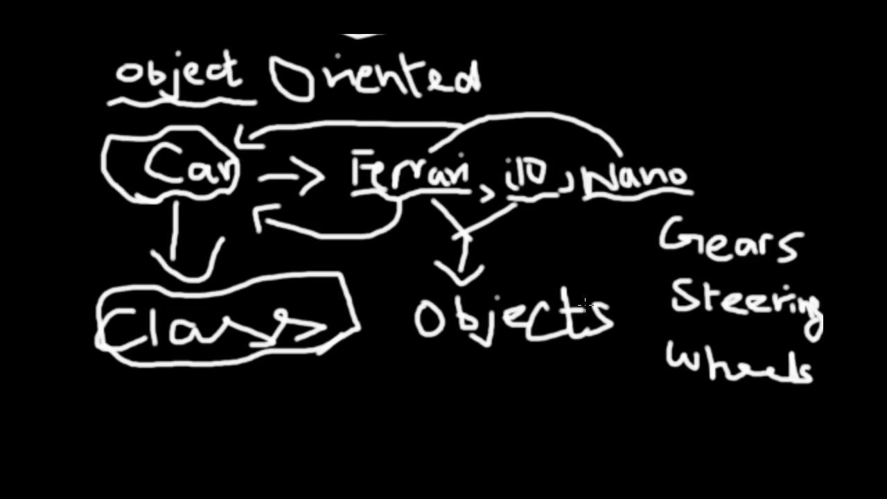